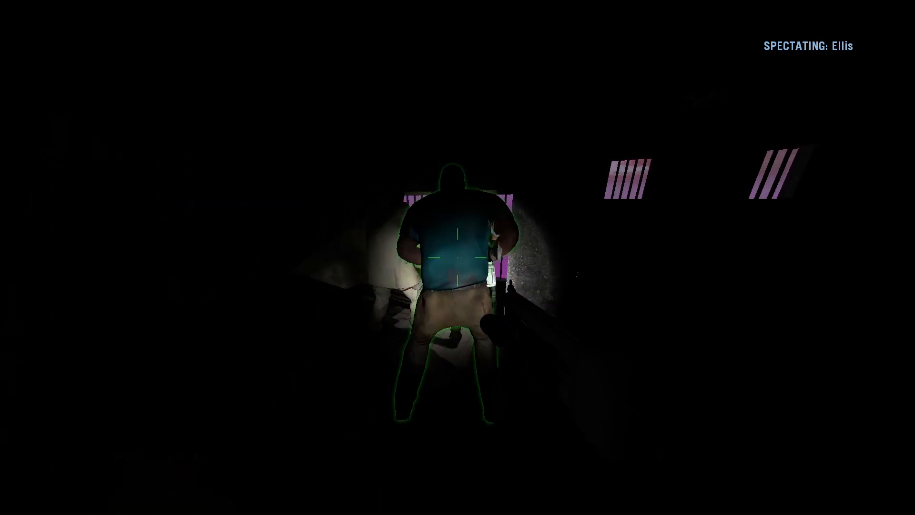
{"action": "mouse_move", "coordinate": [458, 257]}
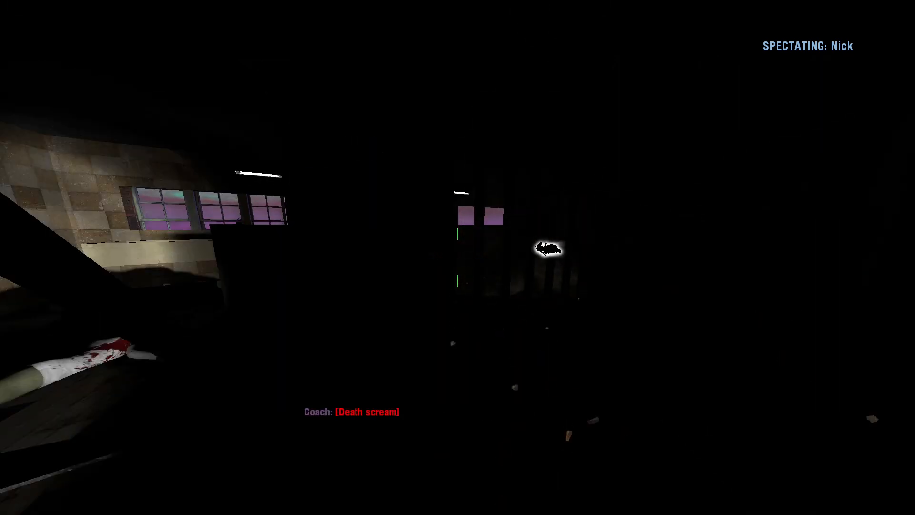
{"action": "mouse_move", "coordinate": [458, 257]}
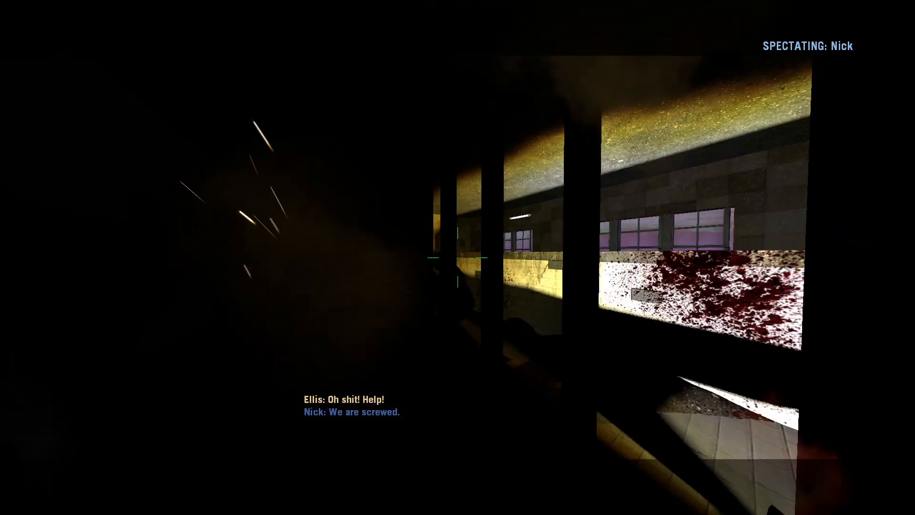